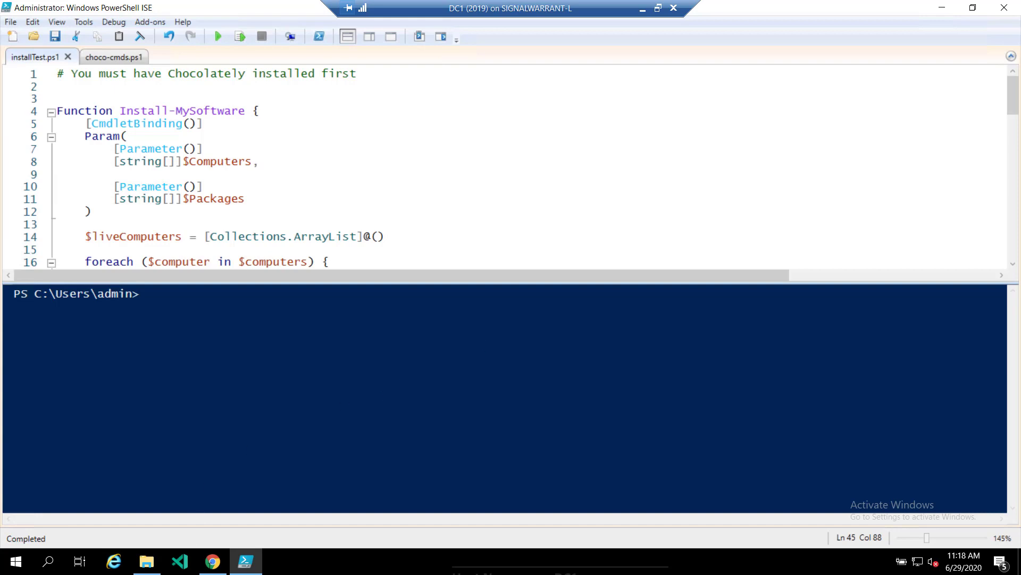
Switch to the chocolatey.org/packages page listing 3,749 community-maintained packages
click(212, 561)
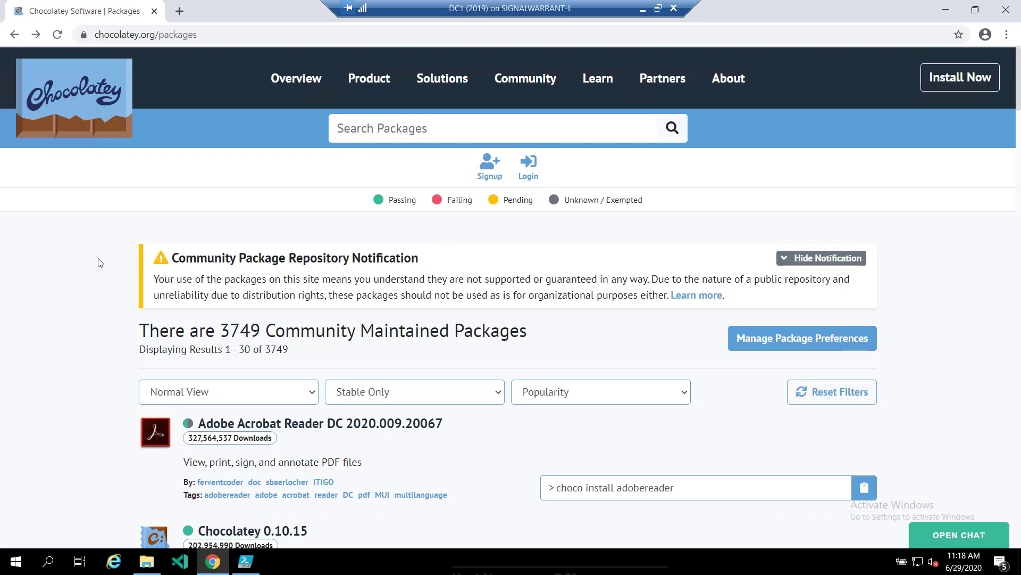
mouse_move(90, 261)
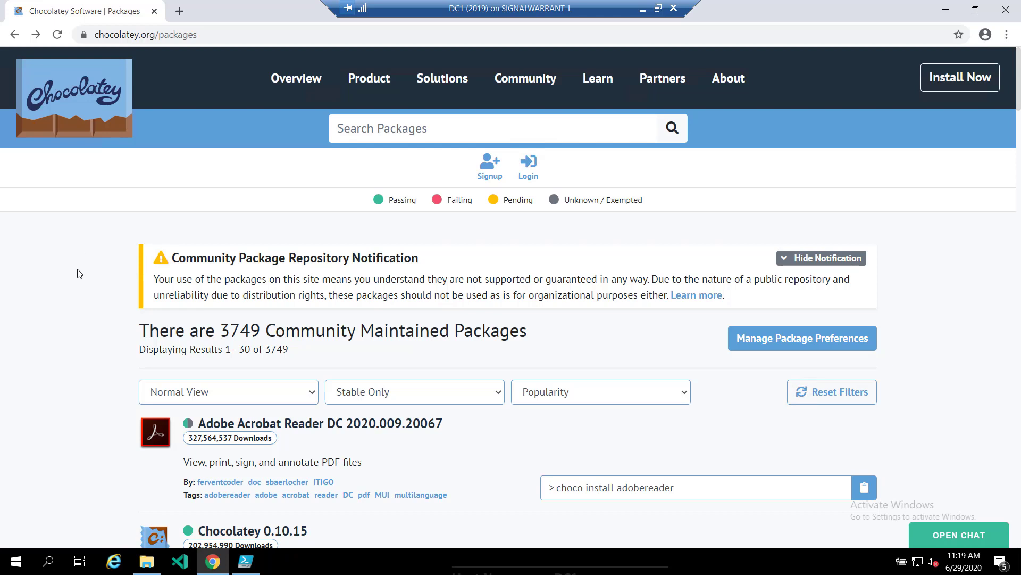
mouse_move(112, 264)
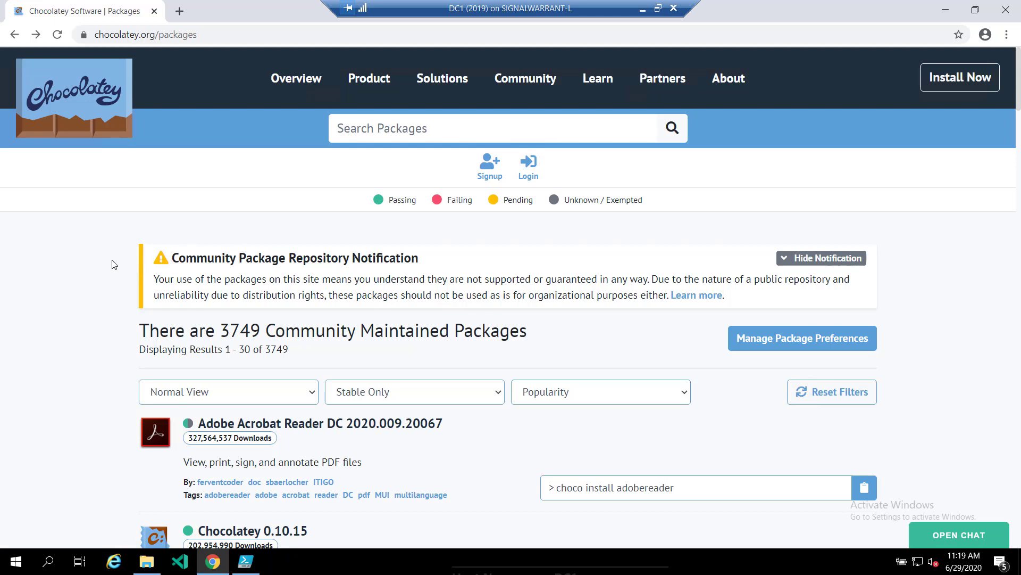
mouse_move(873, 220)
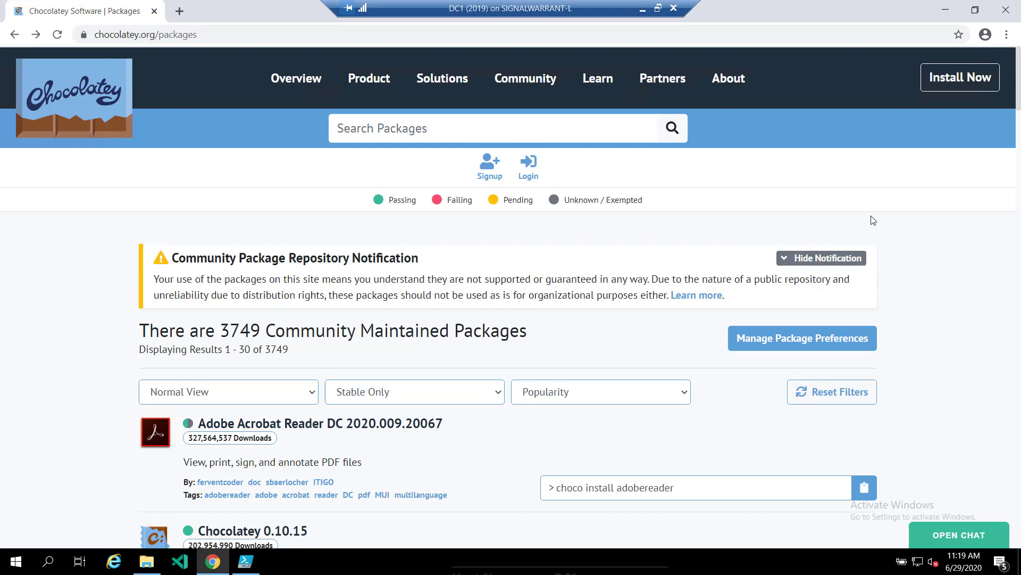
mouse_move(113, 307)
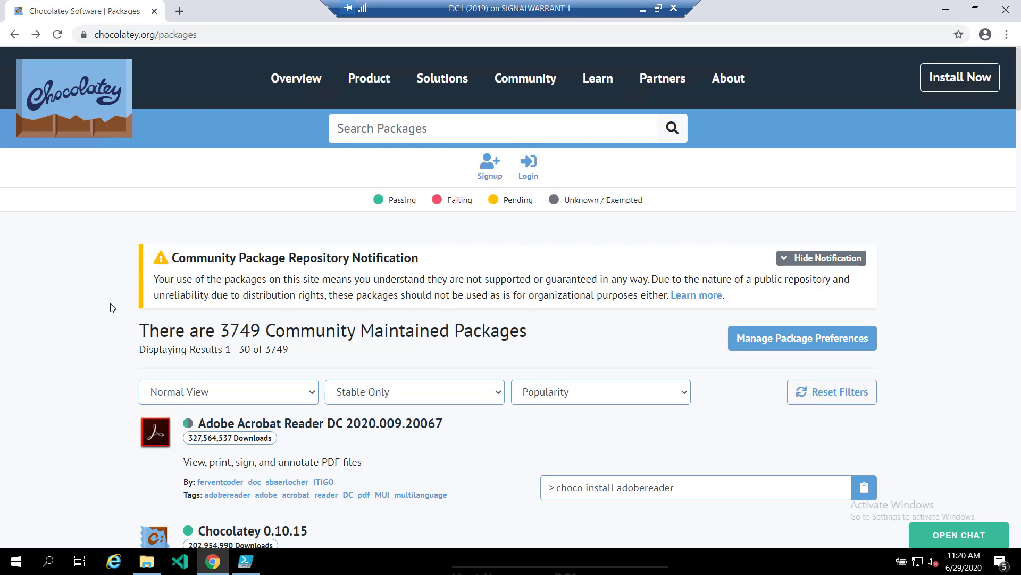
mouse_move(52, 342)
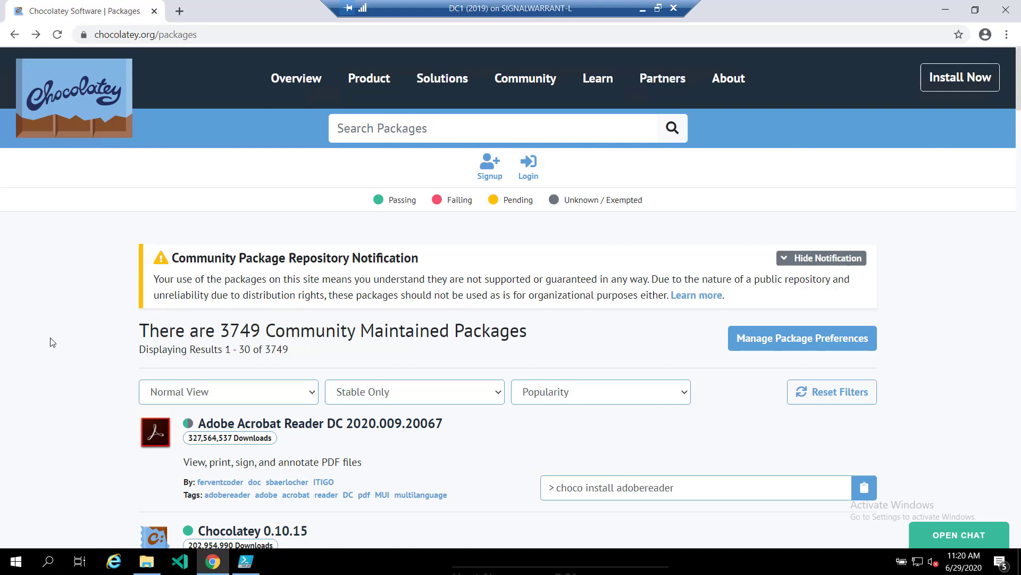
Scroll through the Chocolatey package list, briefly checking PowerShell ISE and returning
scroll(down, 3)
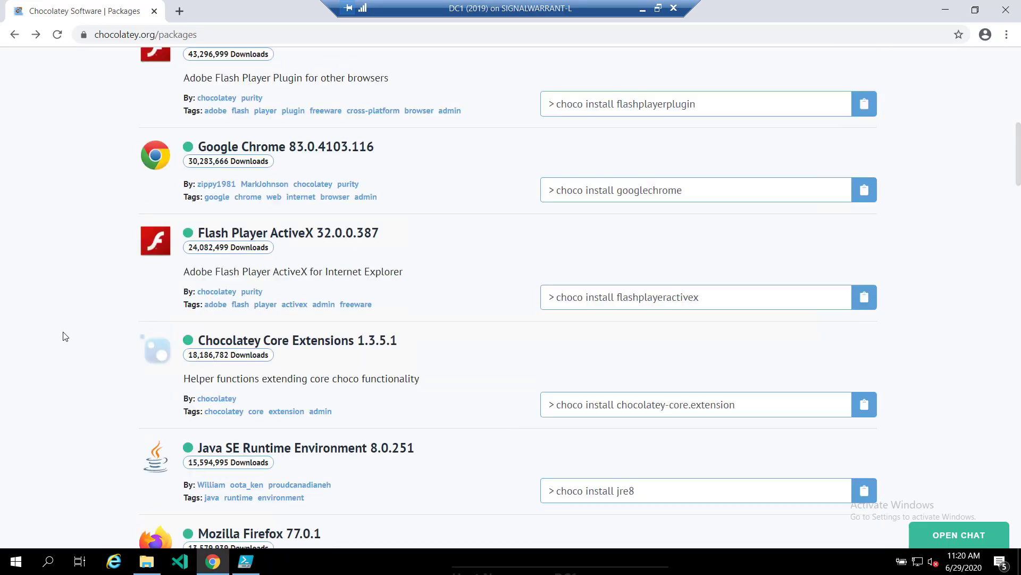
scroll(down, 3)
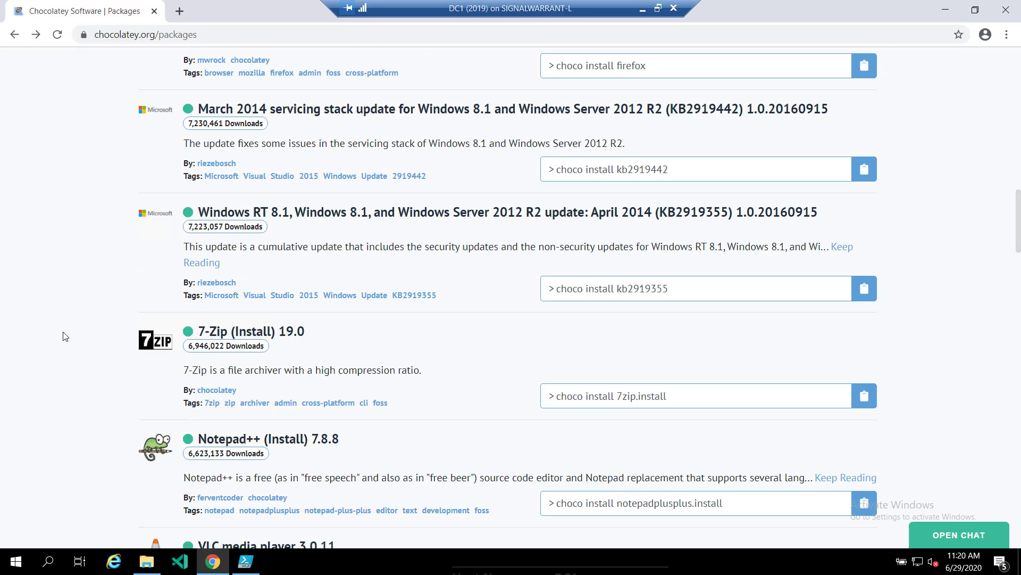
scroll(up, 3)
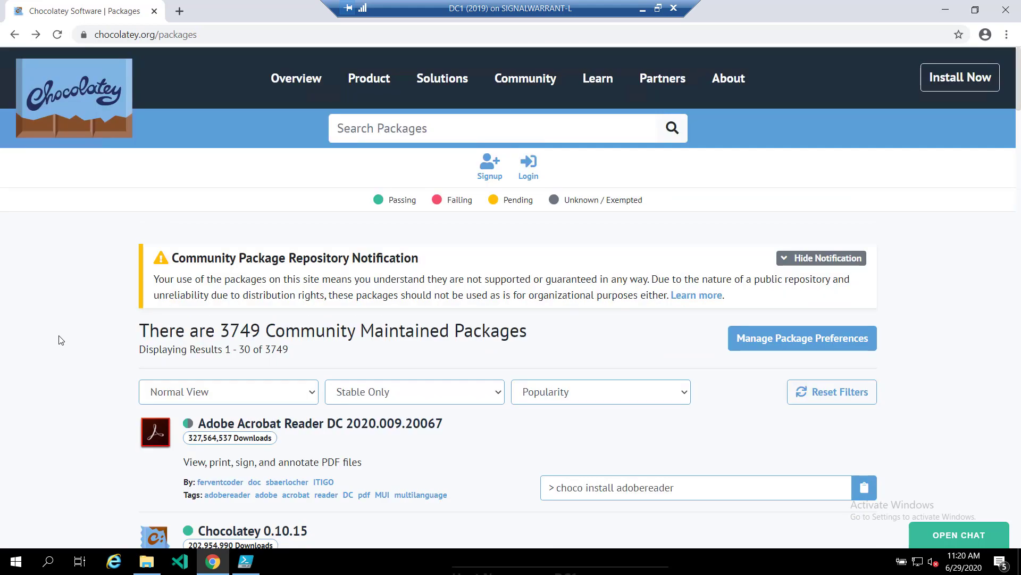
click(245, 560)
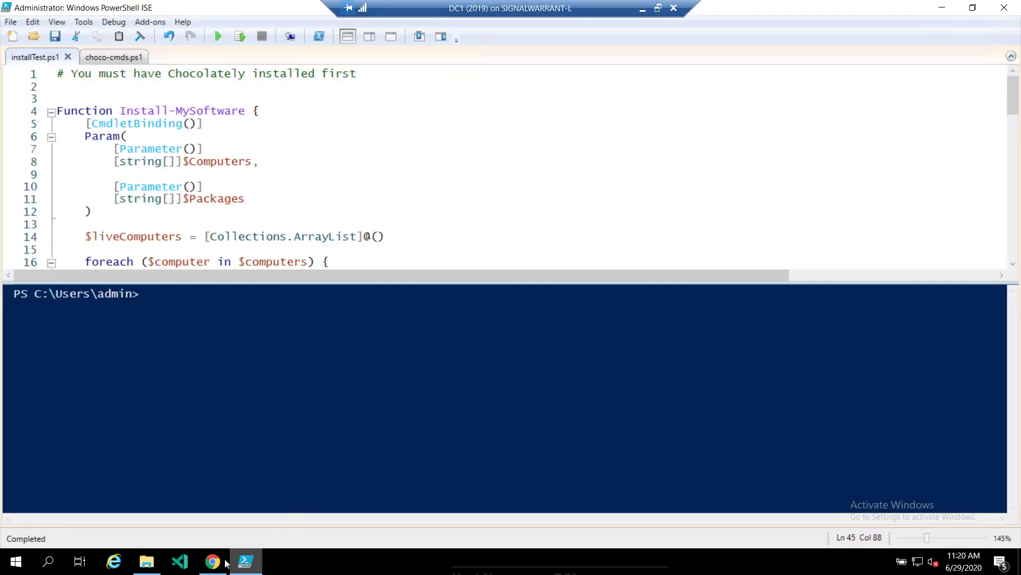
click(212, 560)
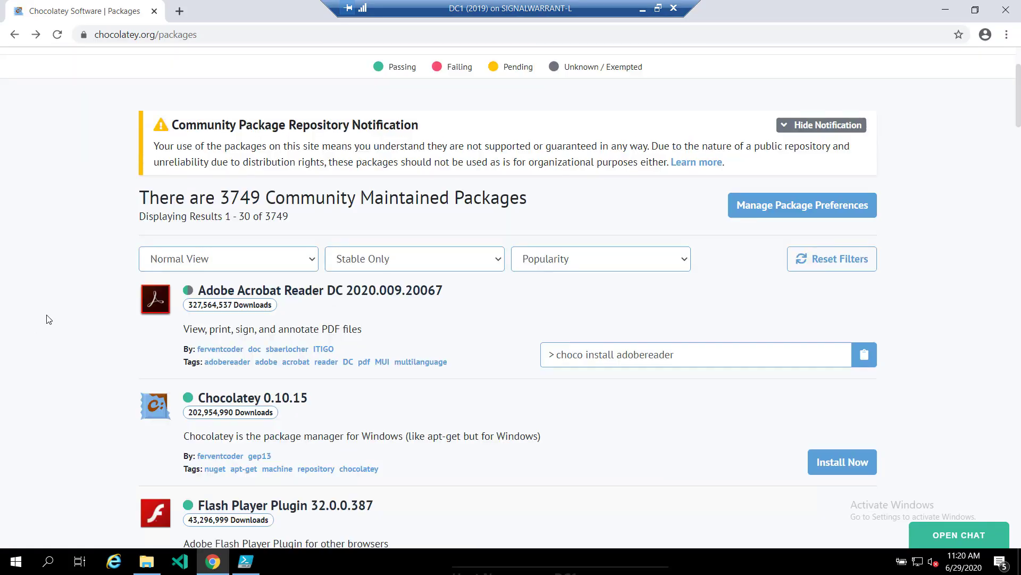
Select the Flash Player Plugin choco install command, then return to Install-MySoftware
scroll(down, 3)
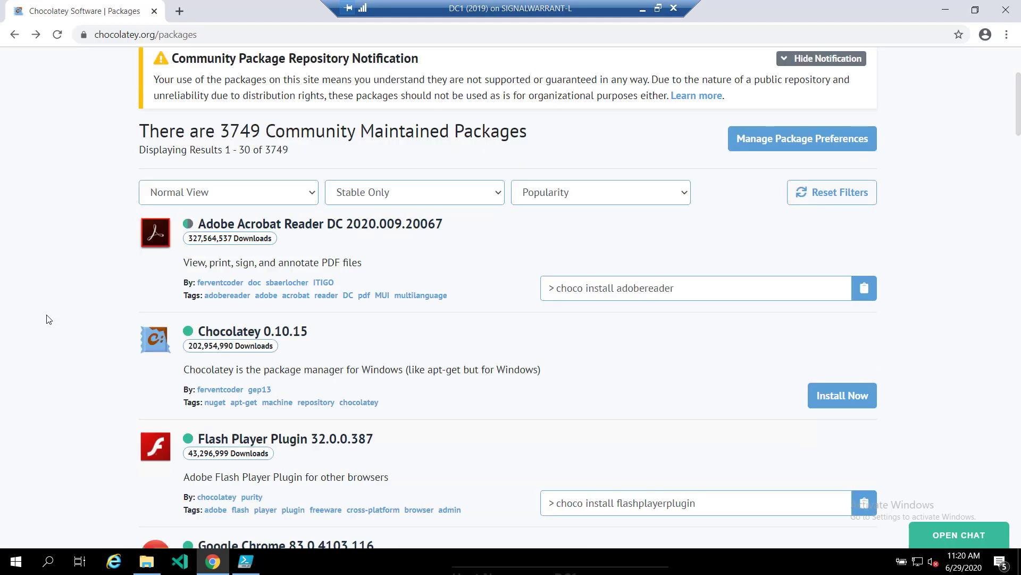
mouse_move(686, 287)
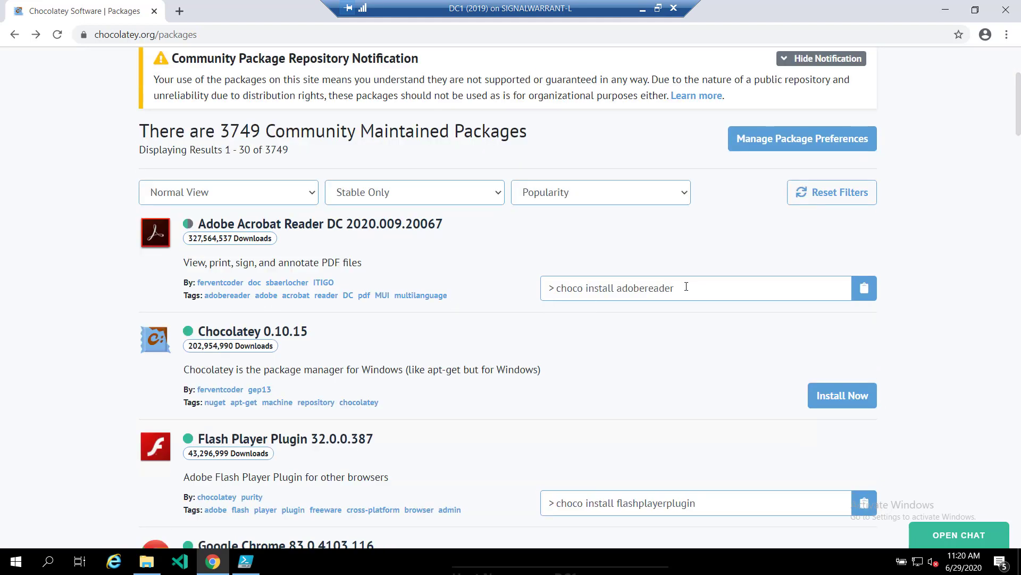
scroll(up, 3)
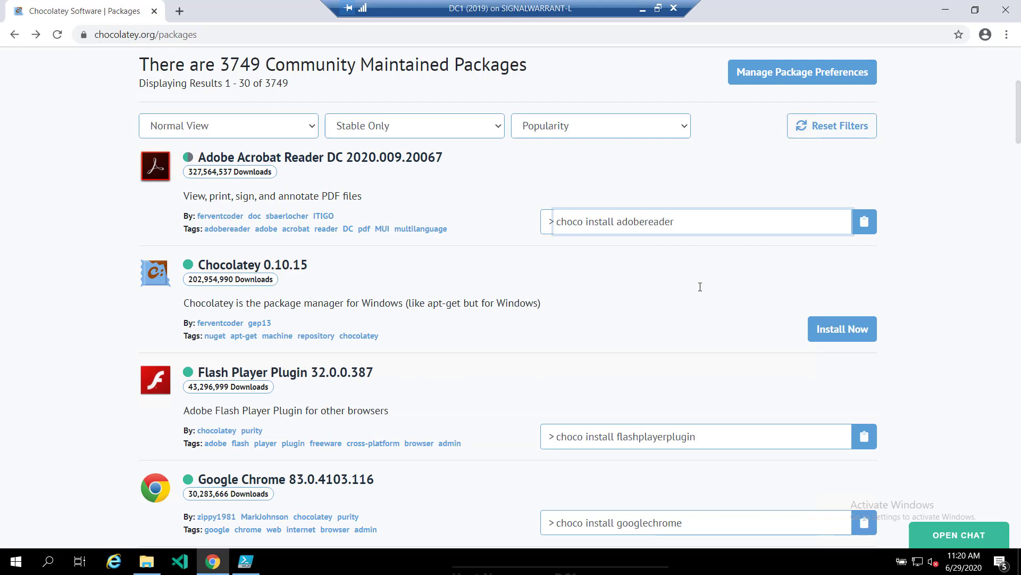
triple_click(625, 436)
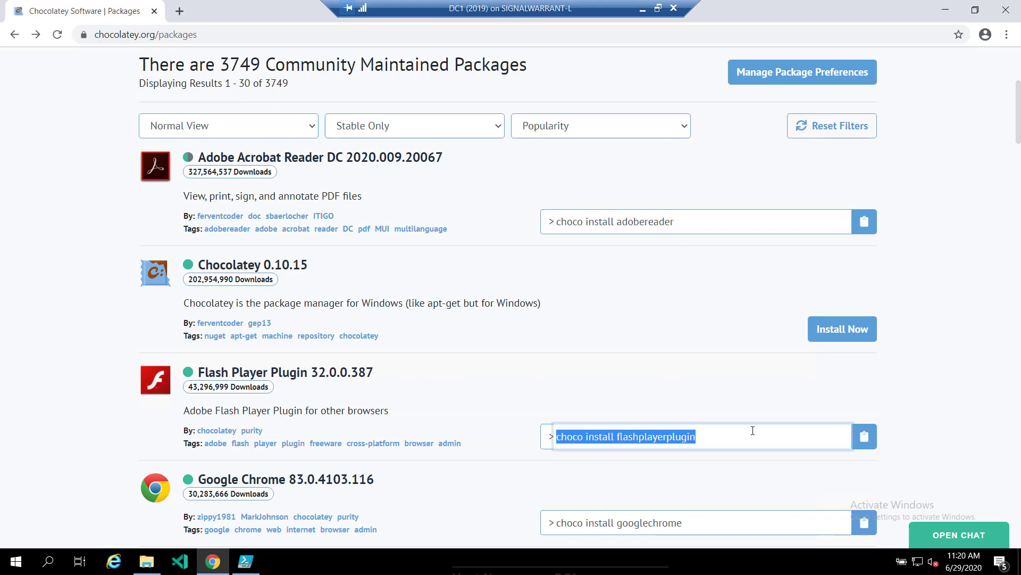
scroll(down, 3)
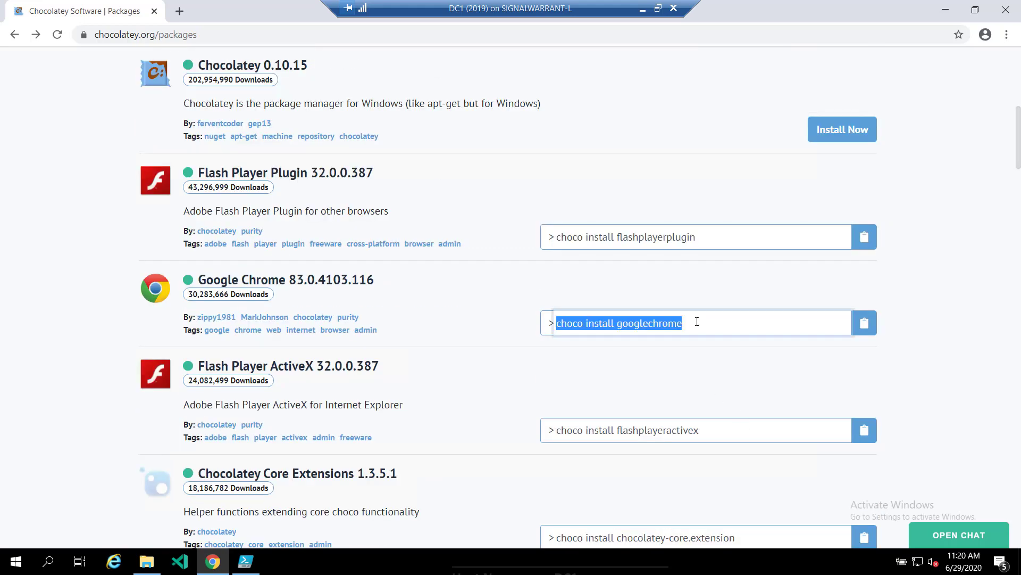
mouse_move(820, 96)
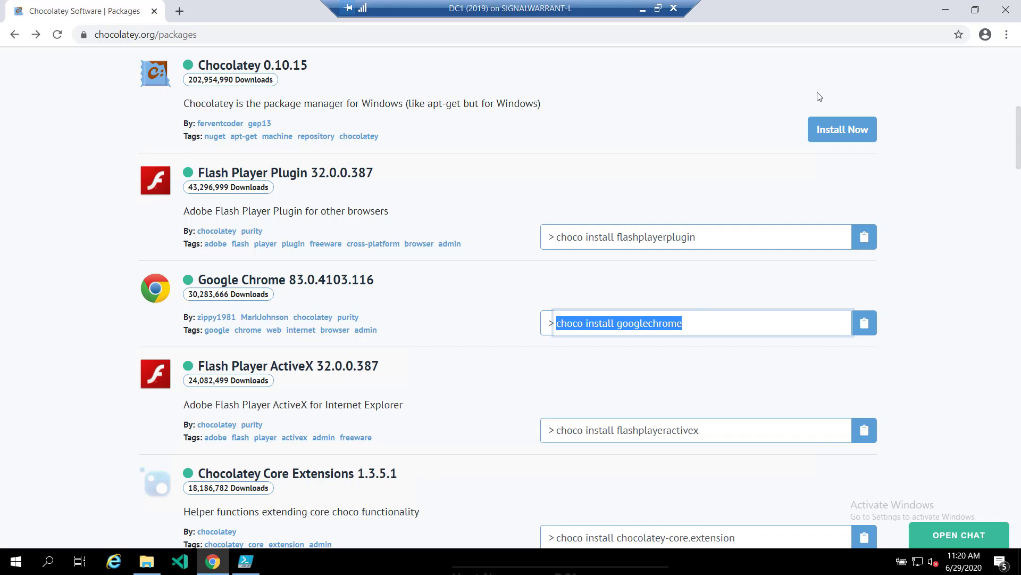
click(246, 560)
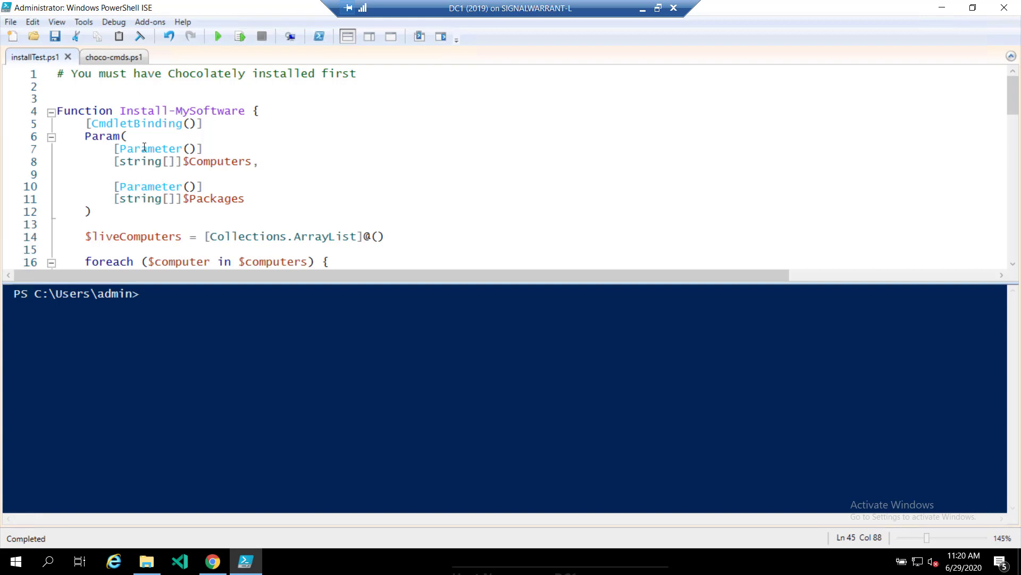
Run choco list --local-only from choco-cmds.ps1, listing nine installed packages
click(108, 57)
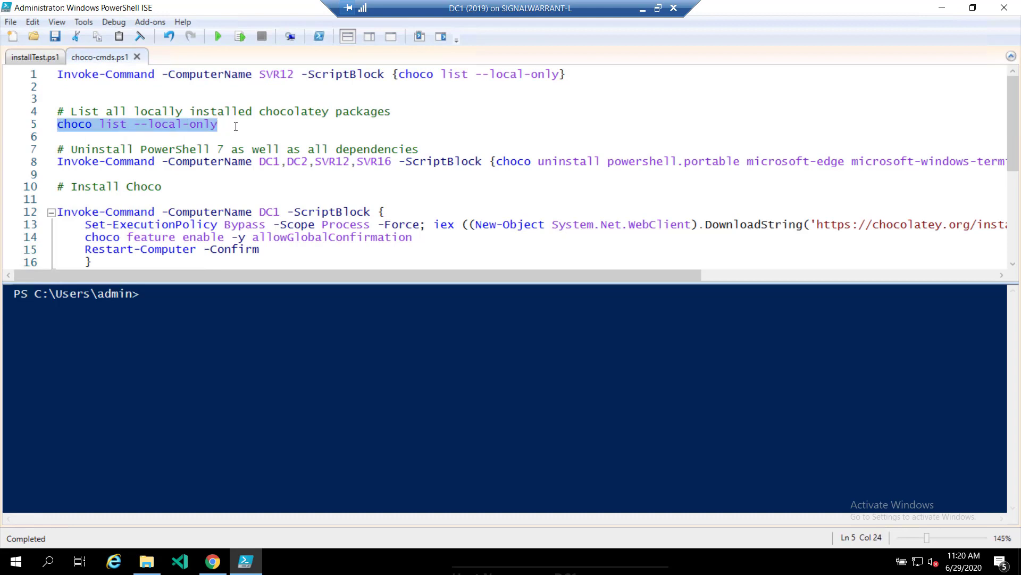
click(240, 36)
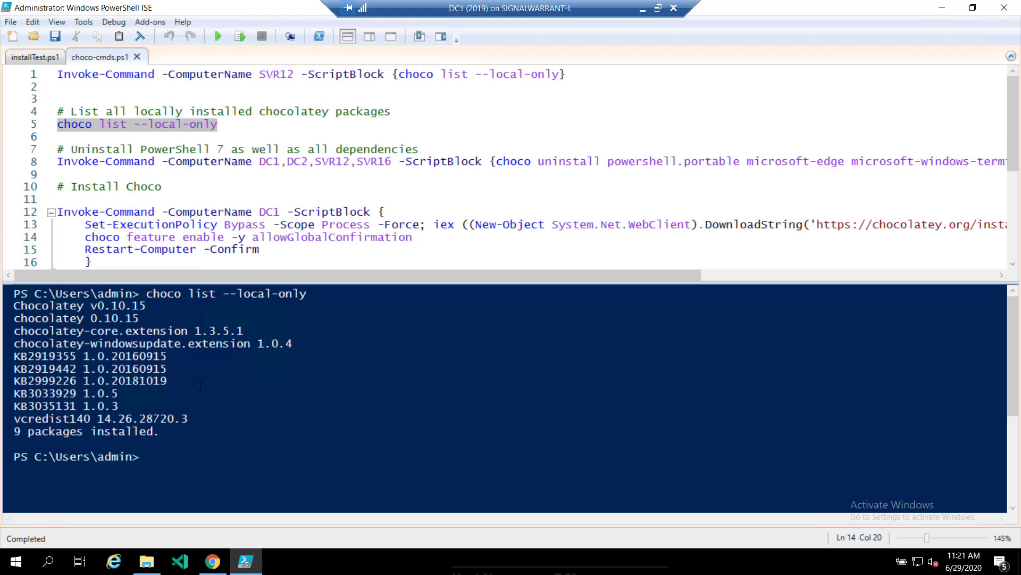
scroll(down, 3)
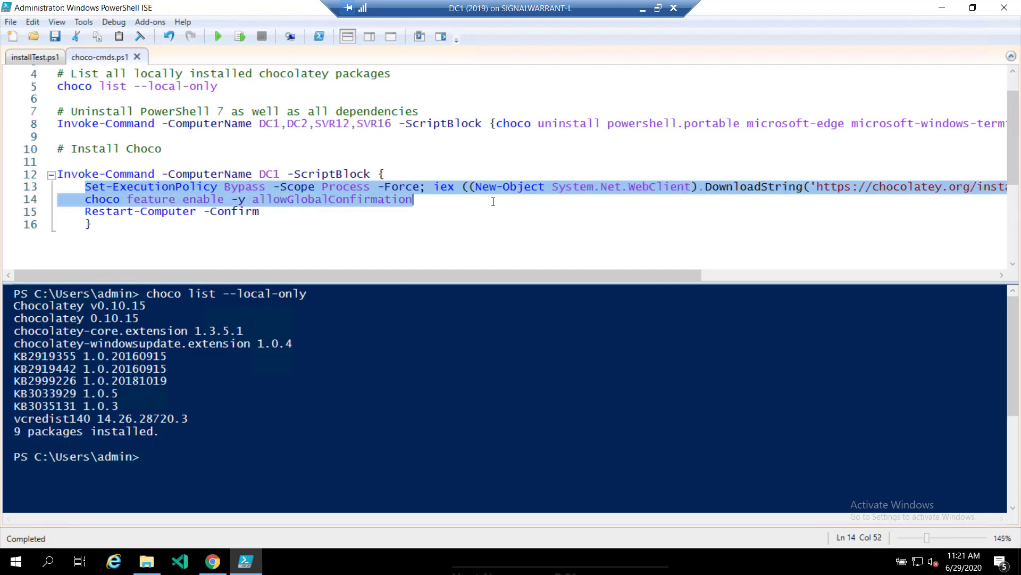
click(83, 211)
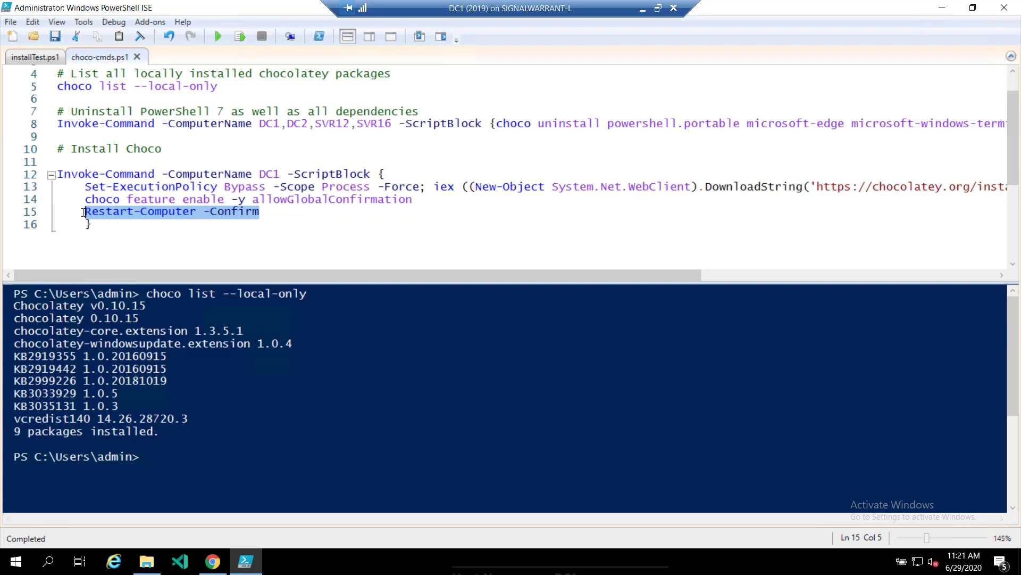
click(93, 224)
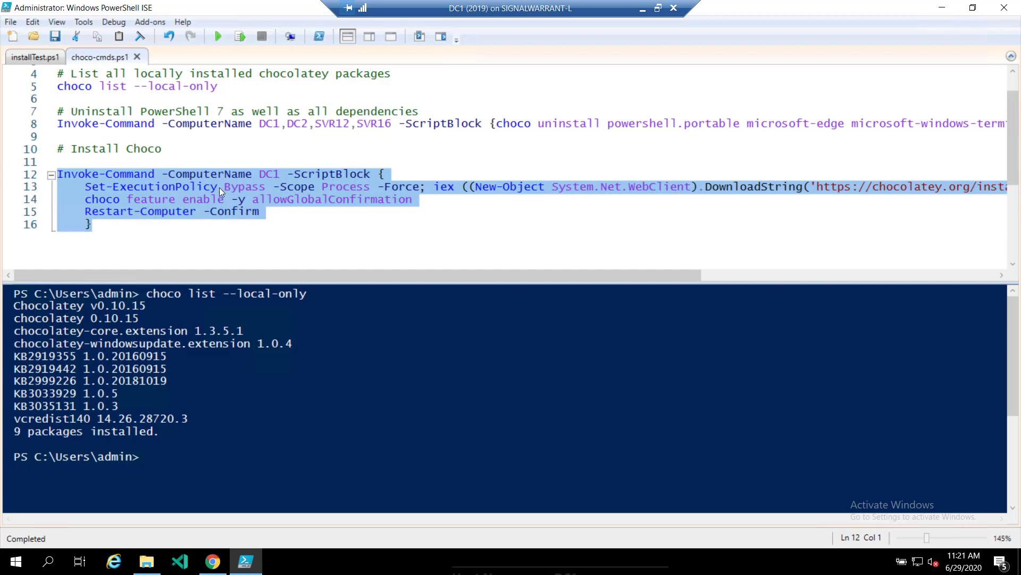
click(279, 174)
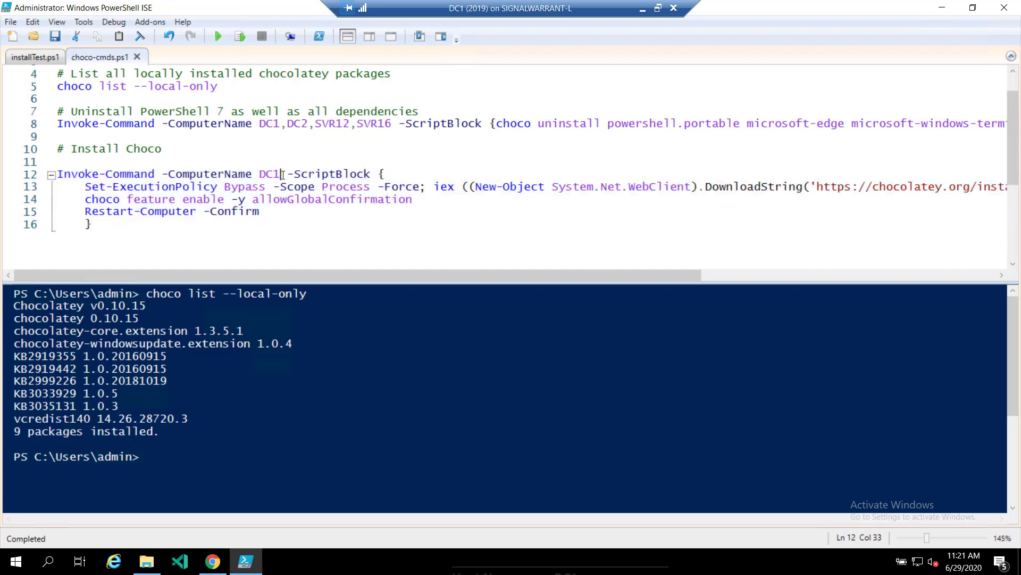
text(,DC2)
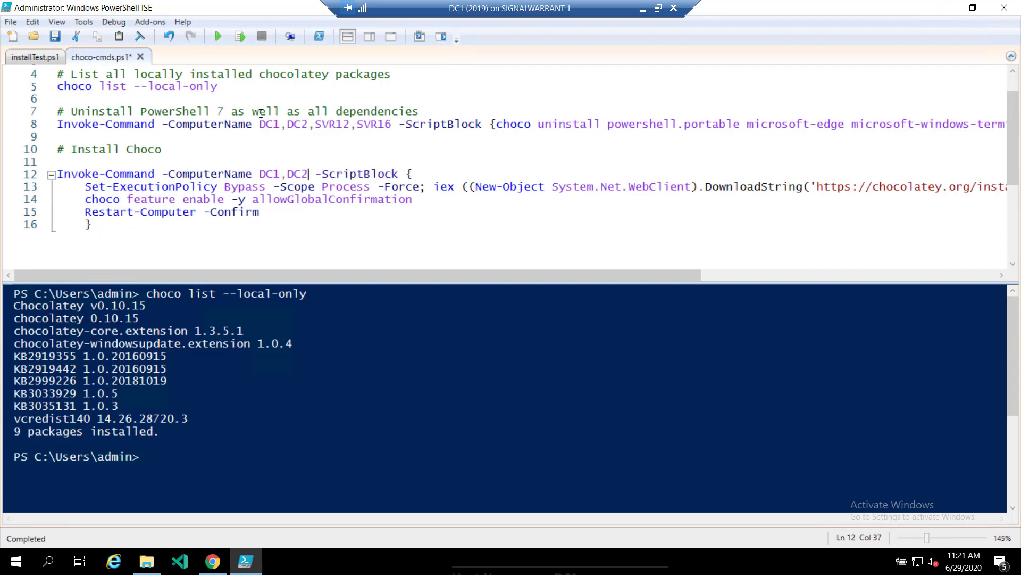
mouse_move(306, 217)
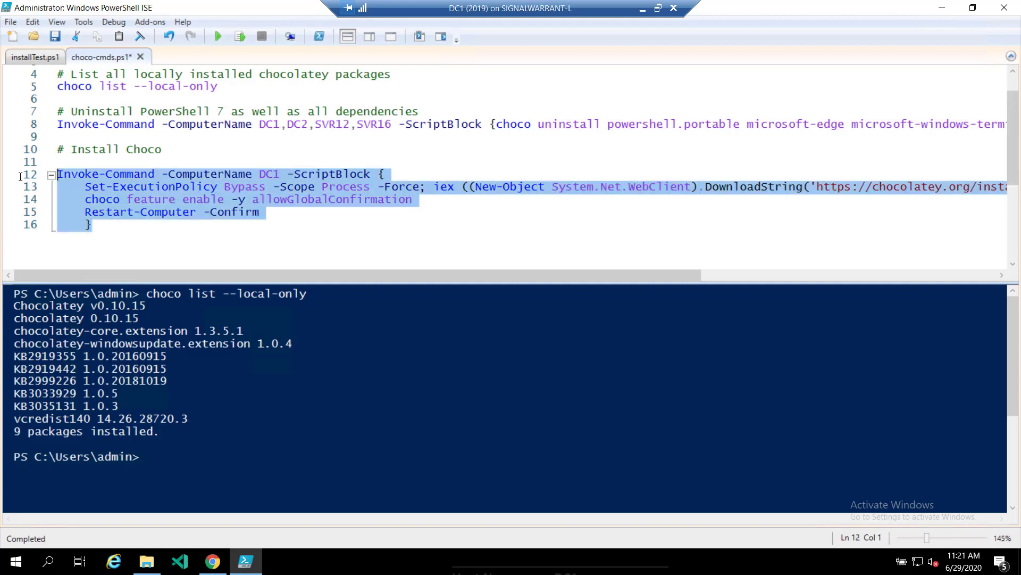
mouse_move(719, 228)
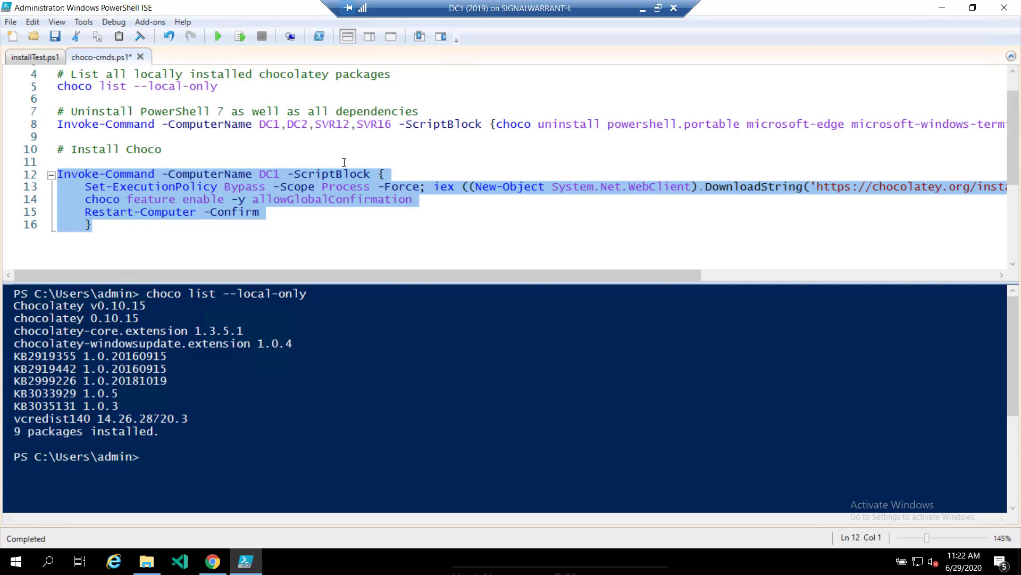
click(34, 57)
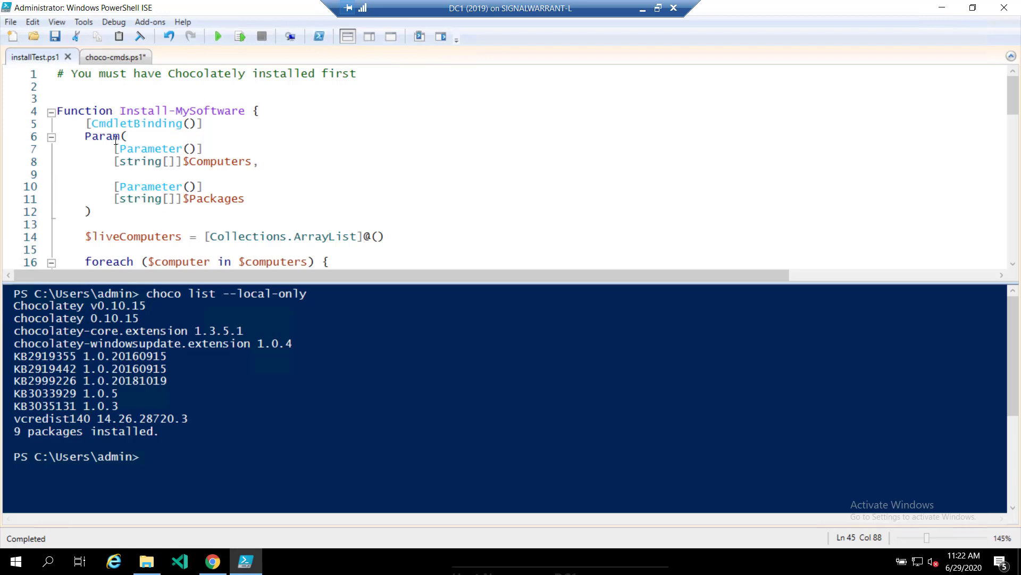
mouse_move(197, 150)
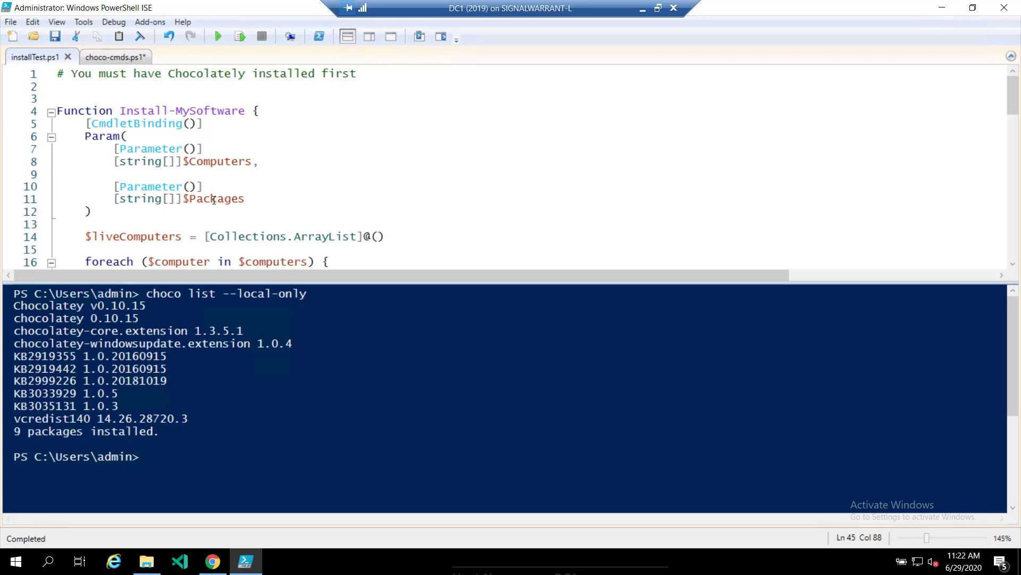
Scroll down to the $liveComputers Test-Connection loop on lines 14–22
scroll(down, 3)
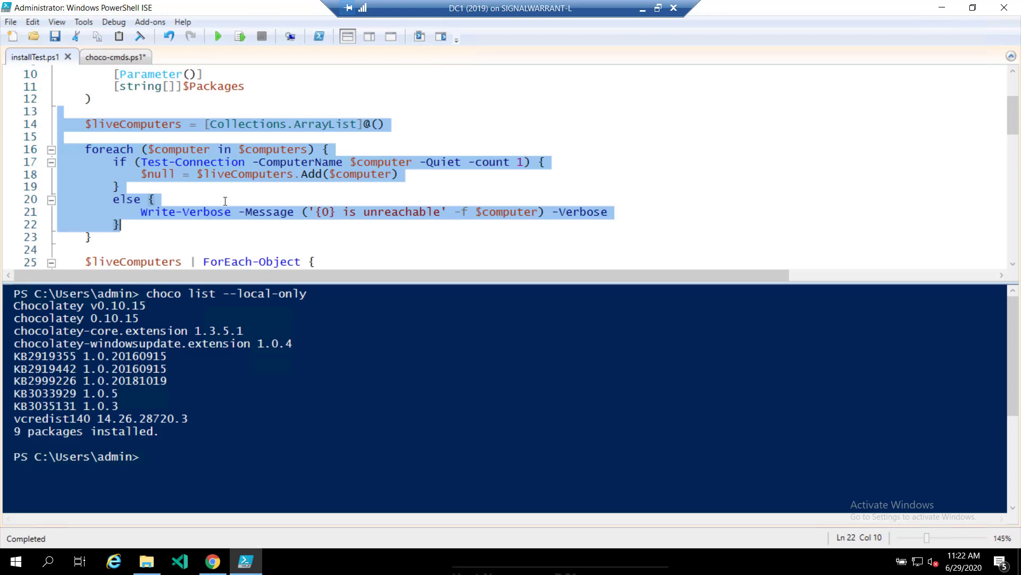
Scroll to the Invoke-Command block and highlight ForEach-Object and $Result
scroll(down, 3)
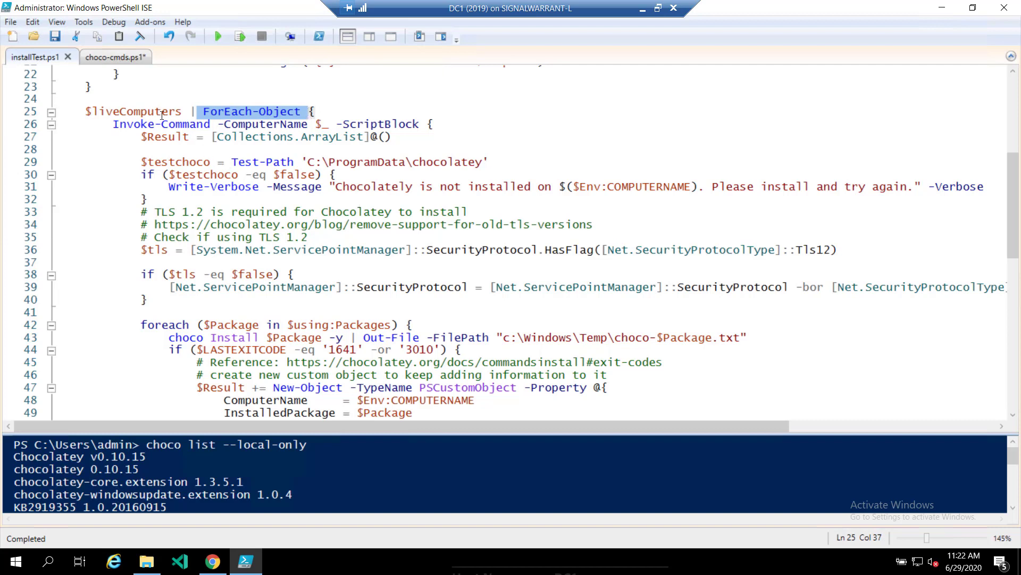
double_click(160, 124)
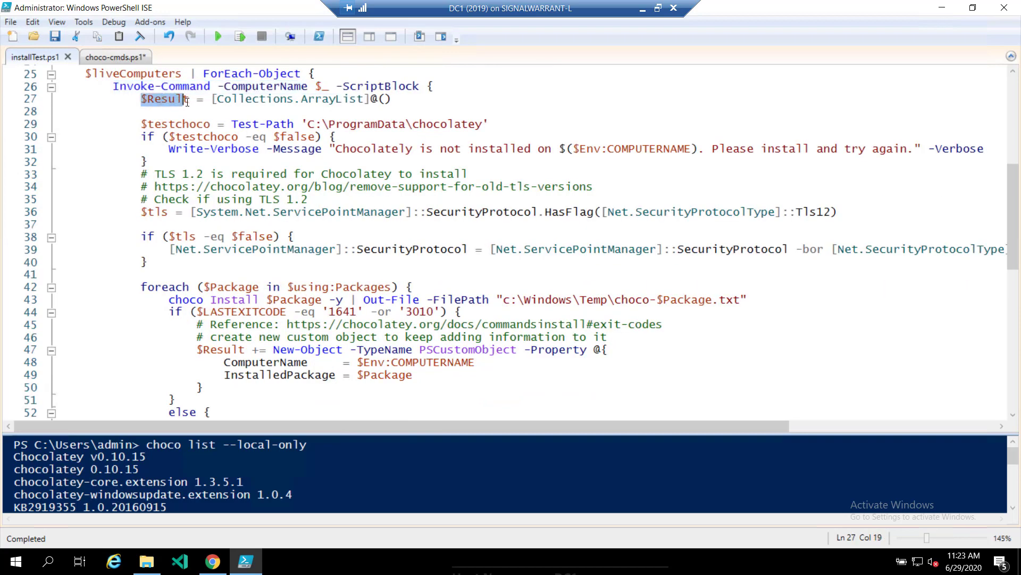
click(140, 124)
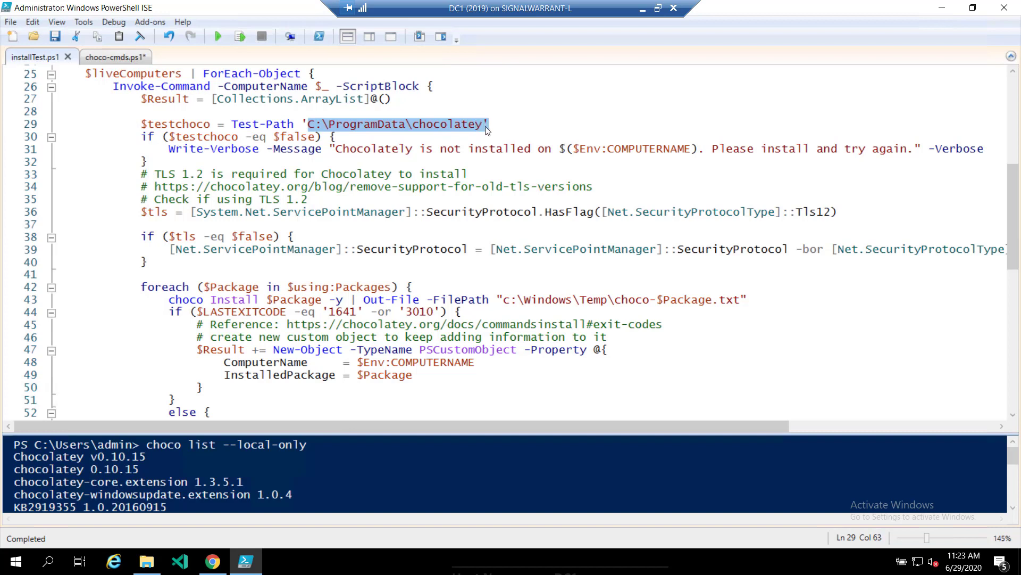
mouse_move(270, 128)
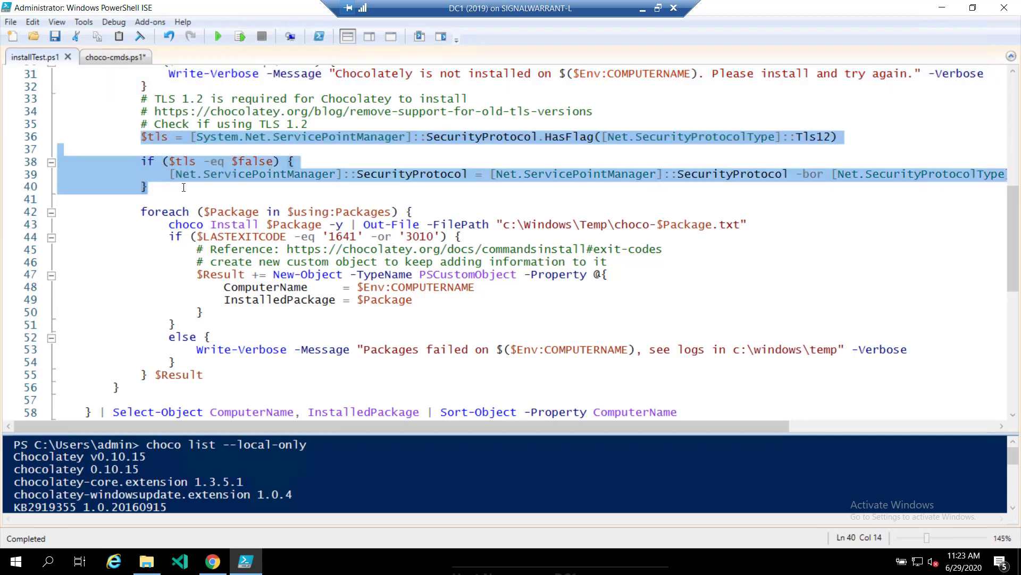
Scroll to lines 42–55, highlighting $Package, $using:Packages and the choco install line
scroll(down, 3)
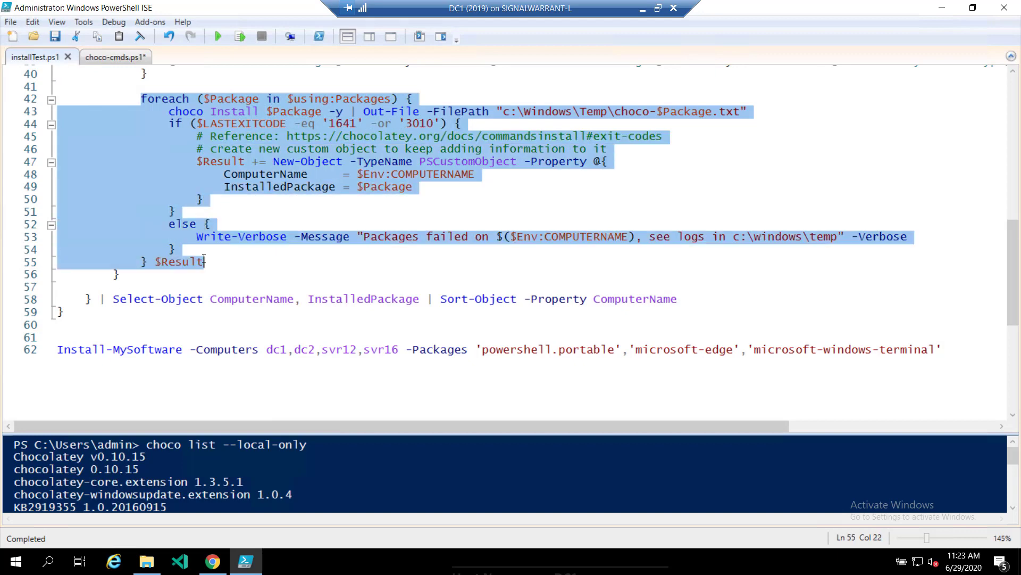
mouse_move(314, 216)
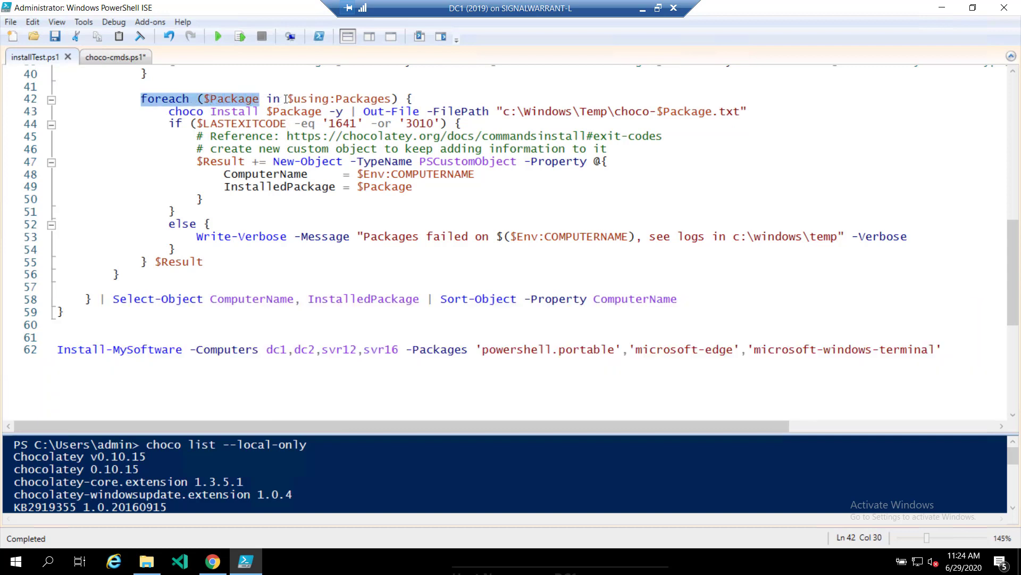
double_click(339, 99)
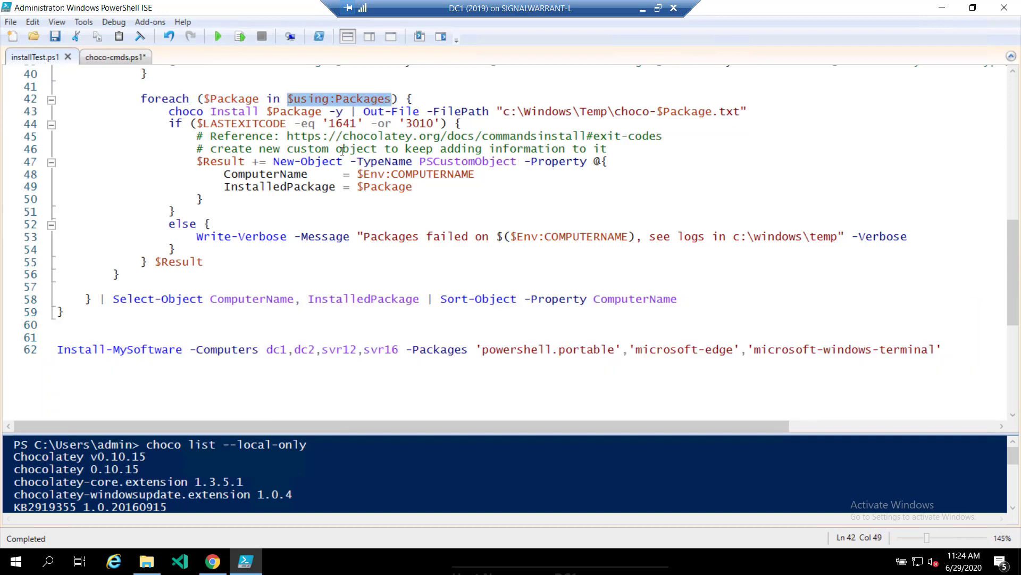
click(336, 98)
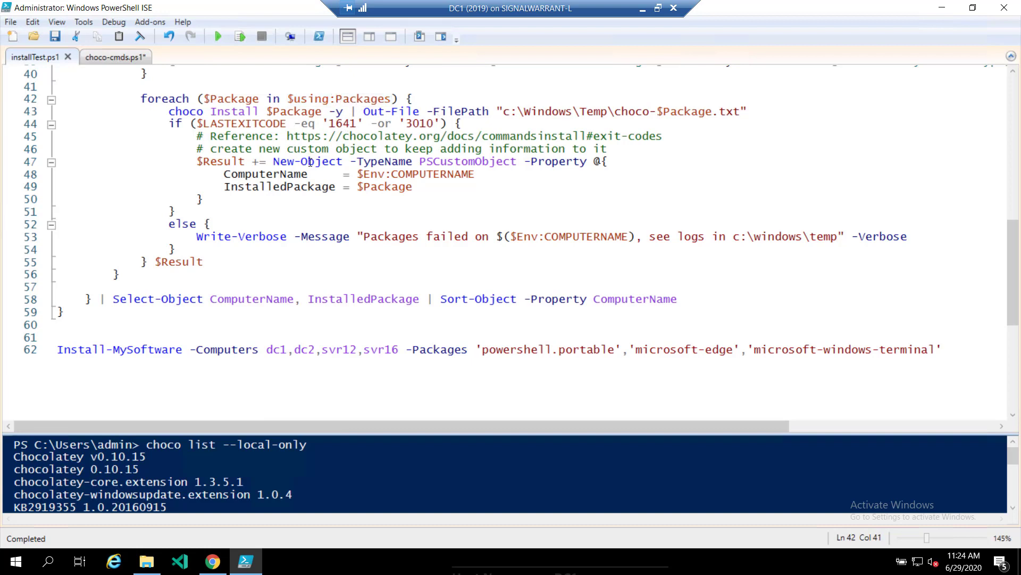
double_click(362, 99)
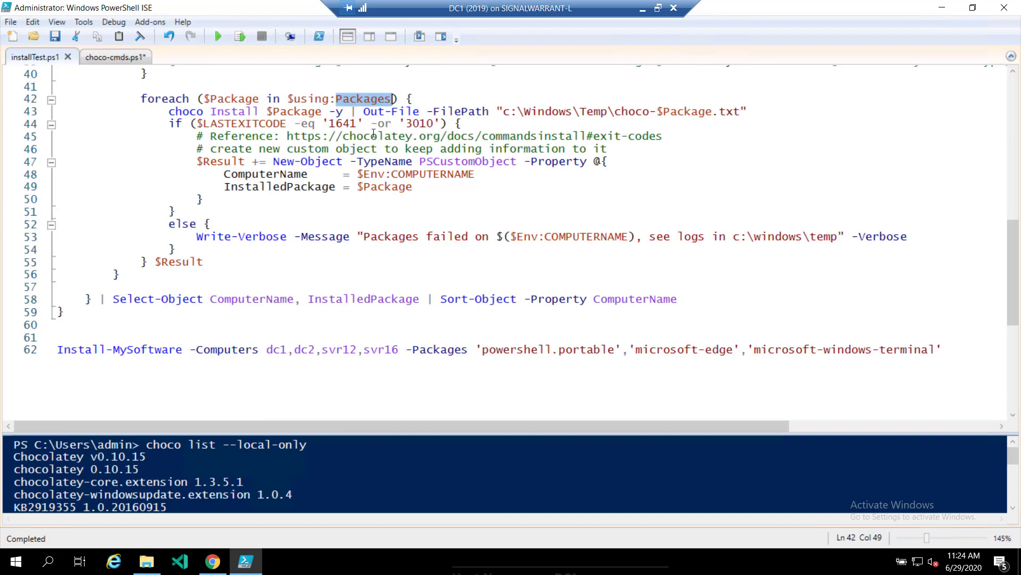
mouse_move(339, 110)
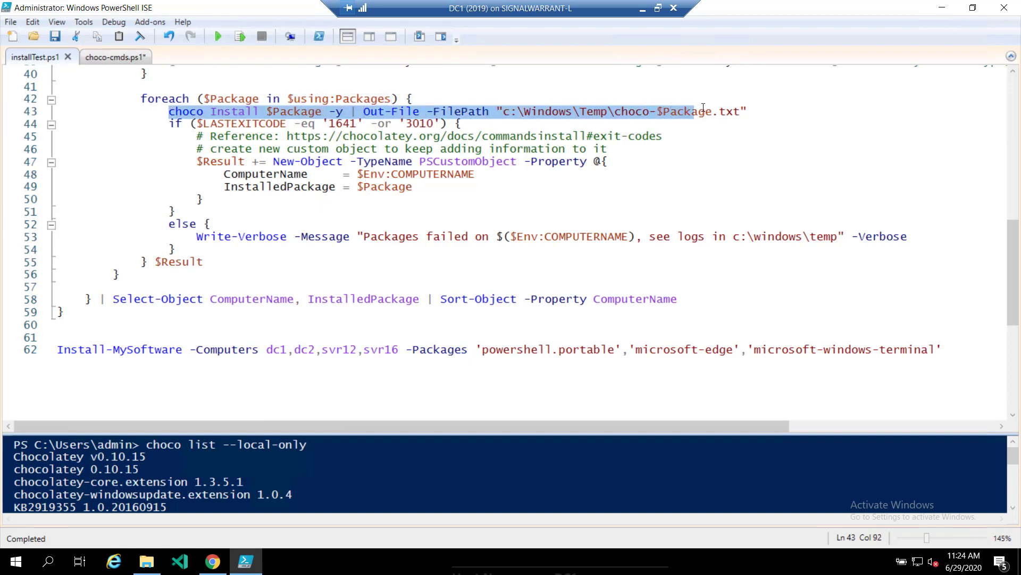
click(349, 124)
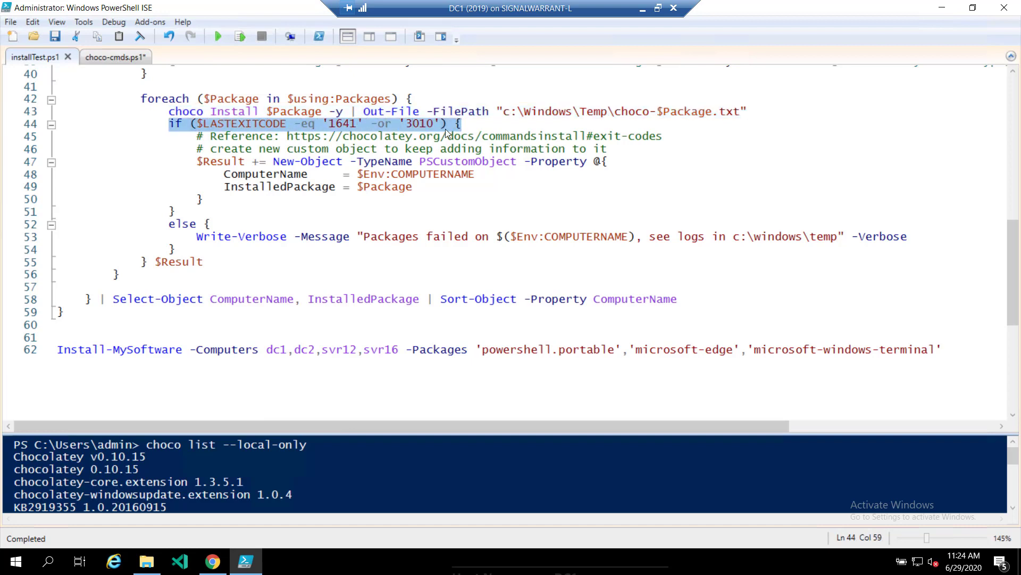
mouse_move(616, 139)
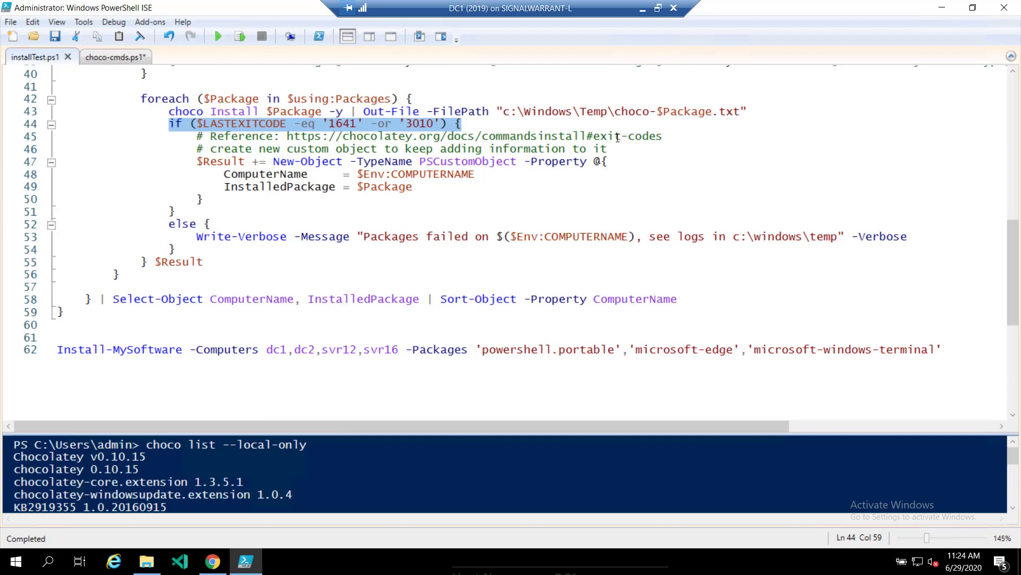
mouse_move(351, 150)
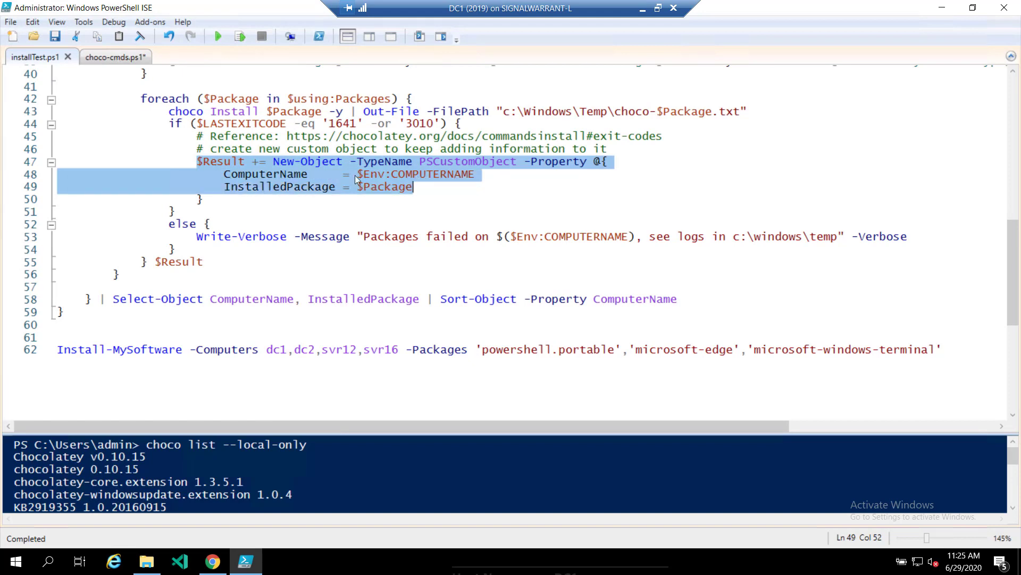
mouse_move(402, 195)
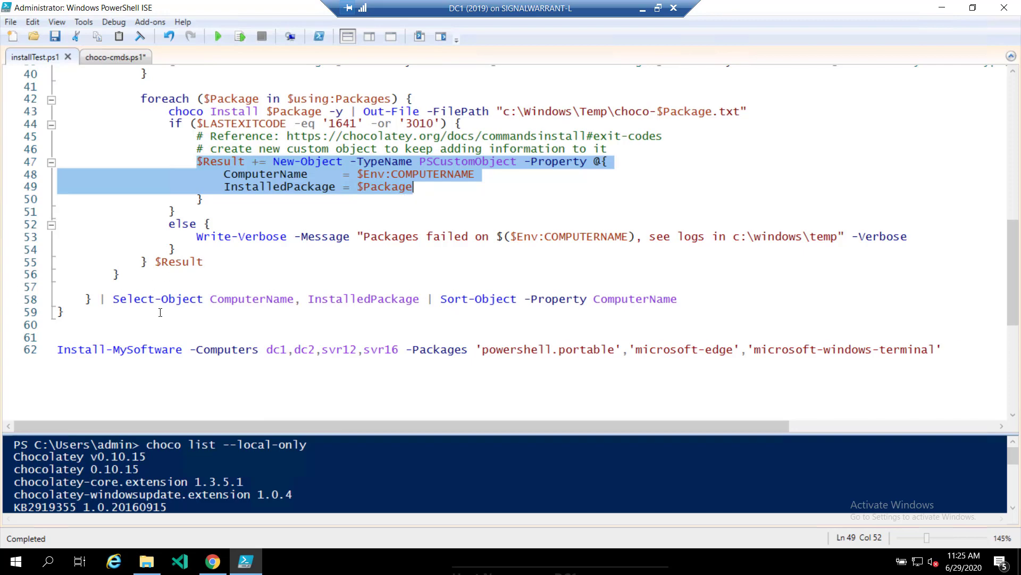
Scroll to the line 62 call and highlight the -Computers list and 'microsoft-edge'
scroll(up, 3)
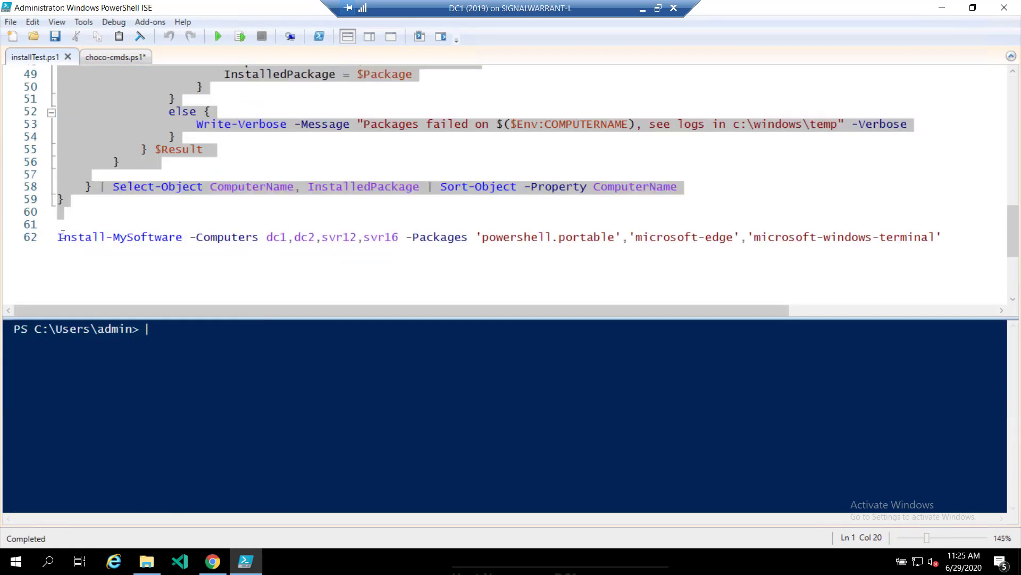
double_click(119, 237)
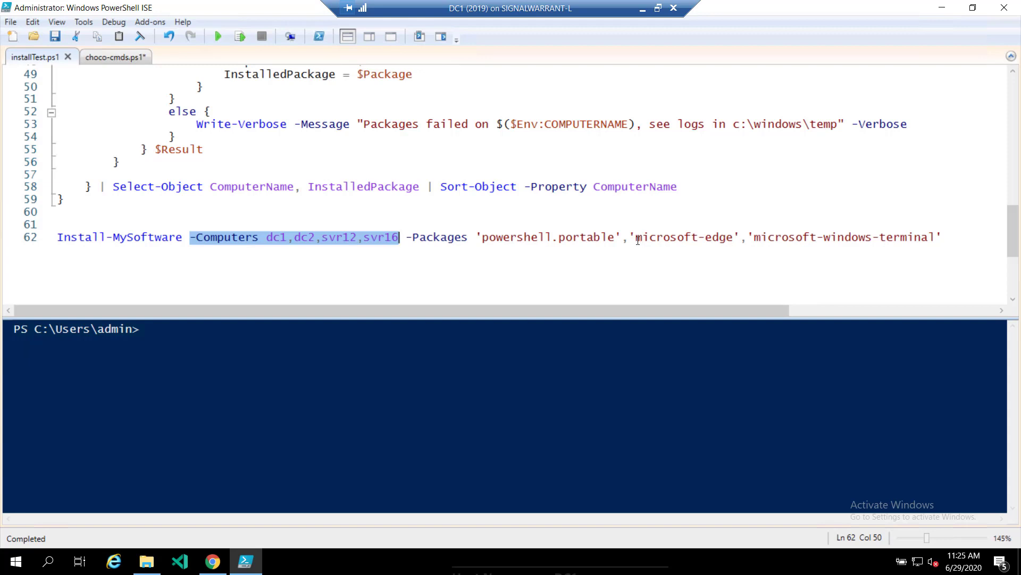
double_click(684, 236)
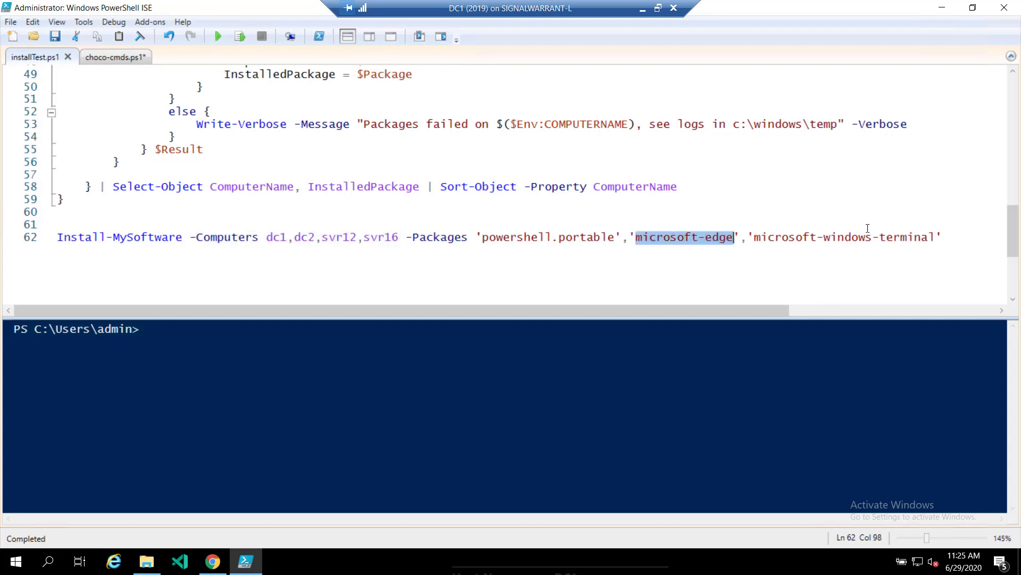
mouse_move(592, 236)
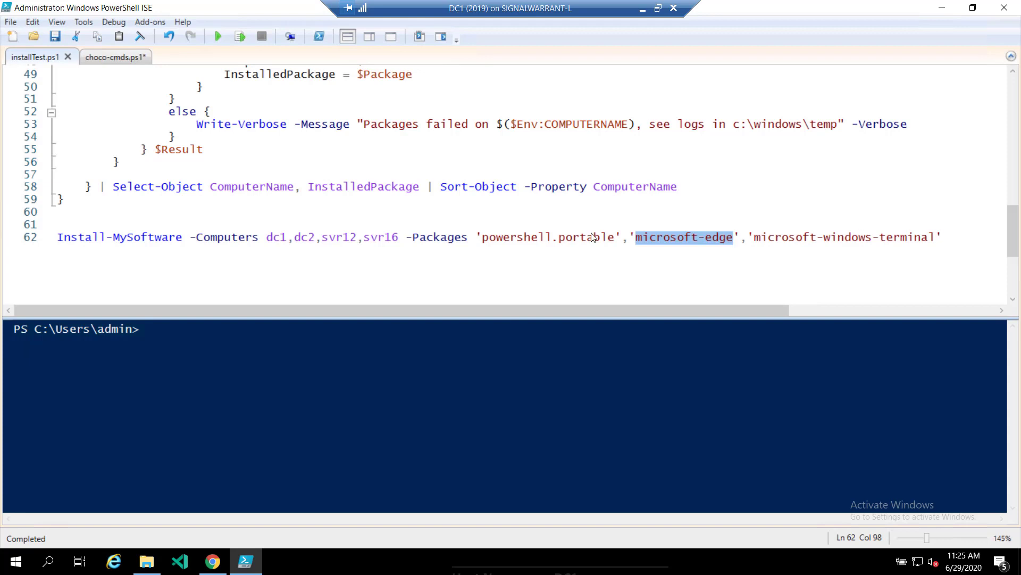
click(92, 237)
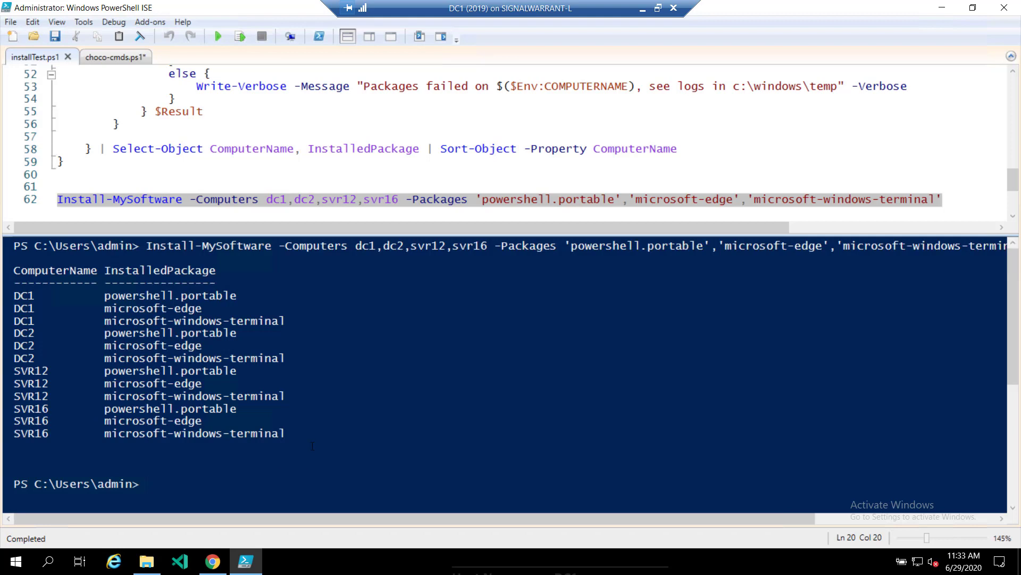
click(280, 199)
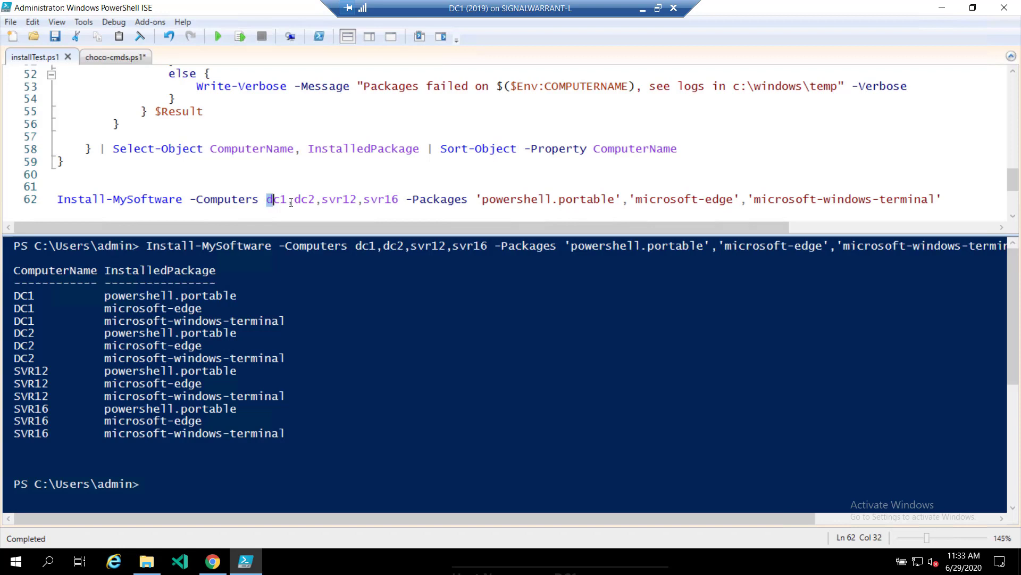
click(483, 198)
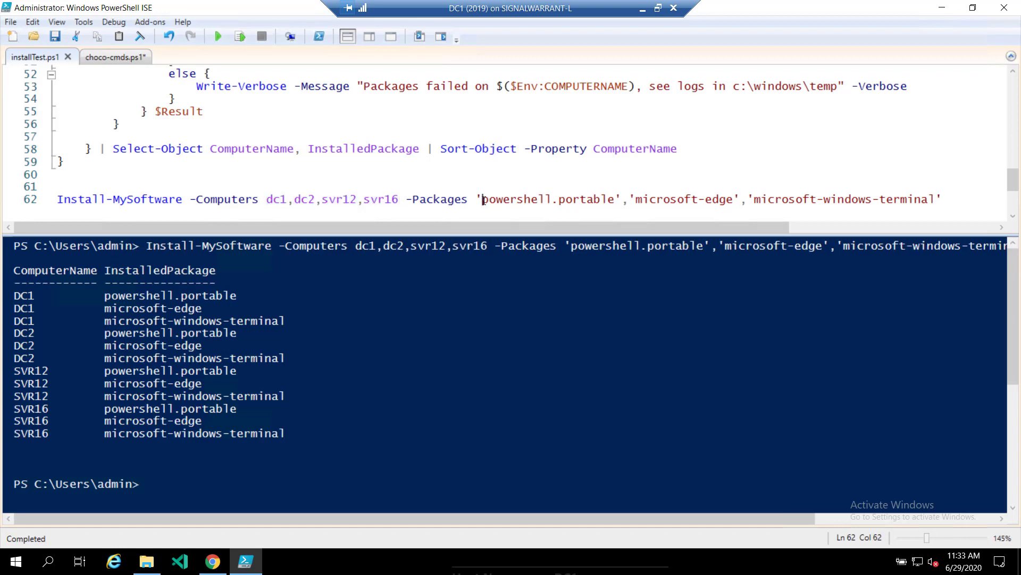
double_click(547, 199)
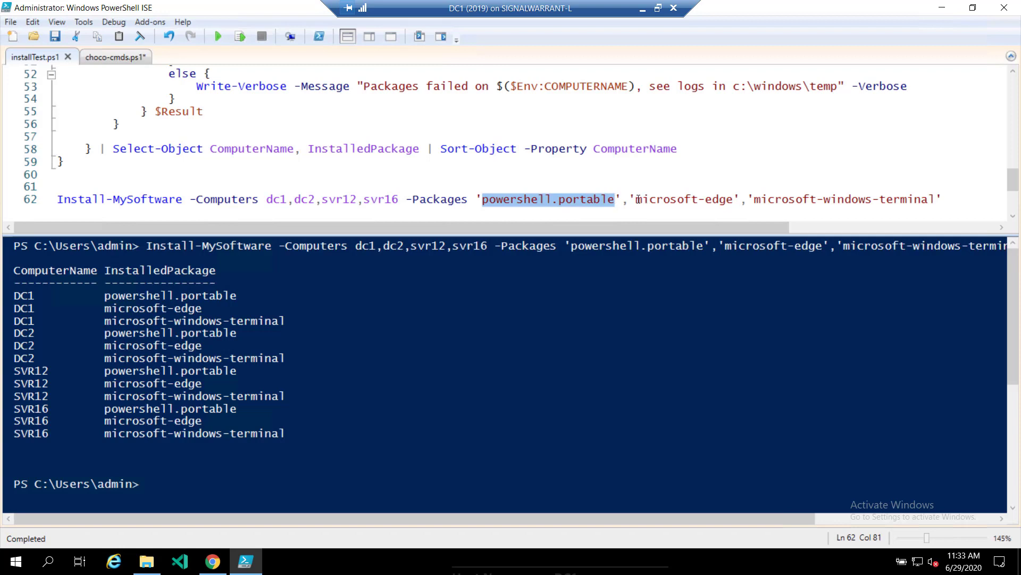
double_click(811, 199)
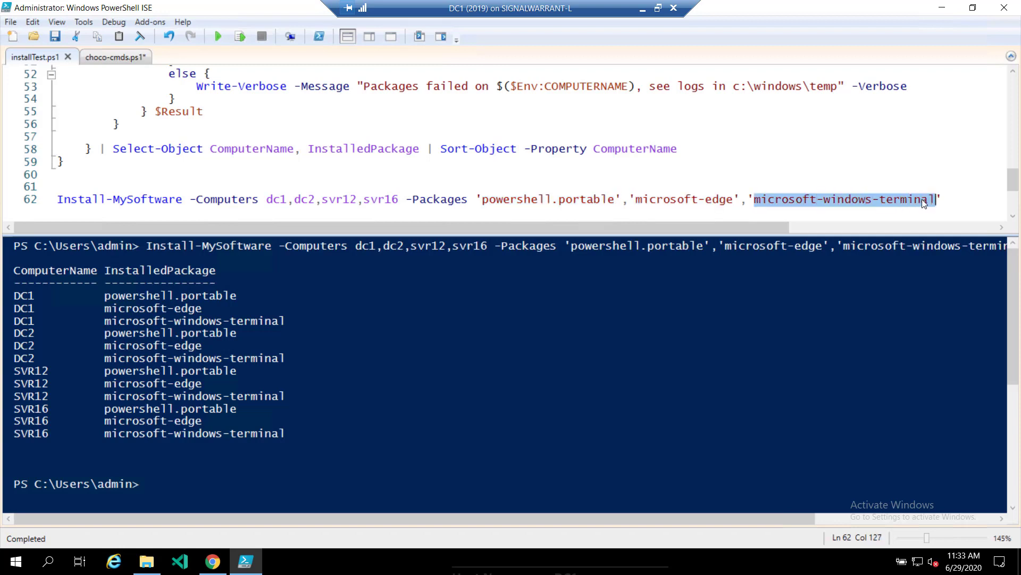
mouse_move(772, 186)
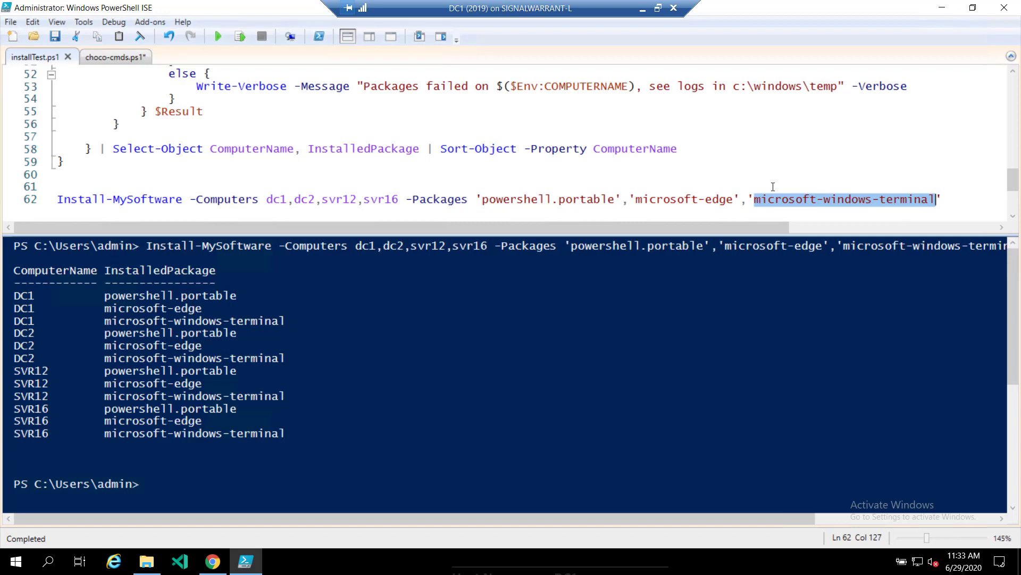
mouse_move(275, 200)
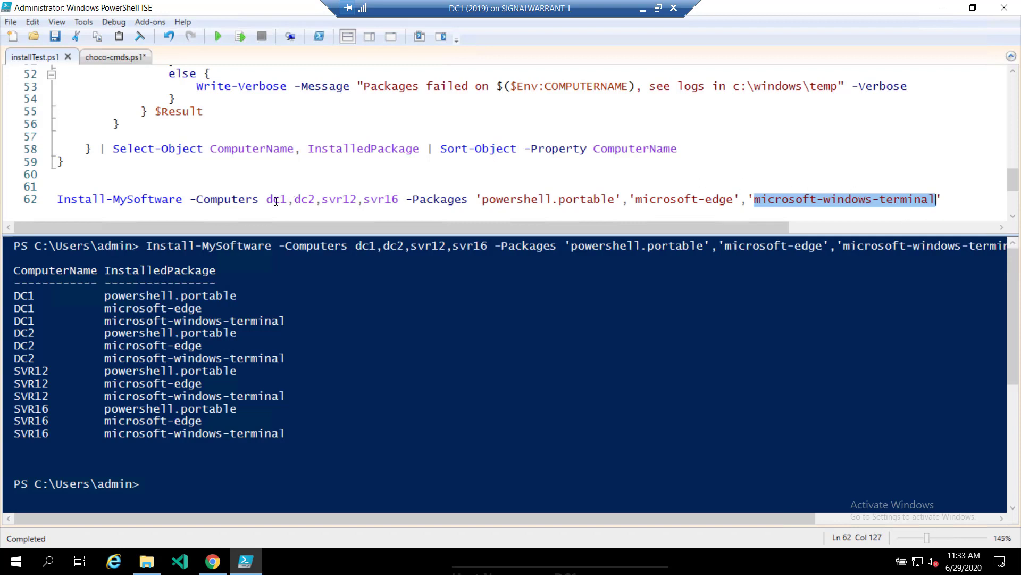